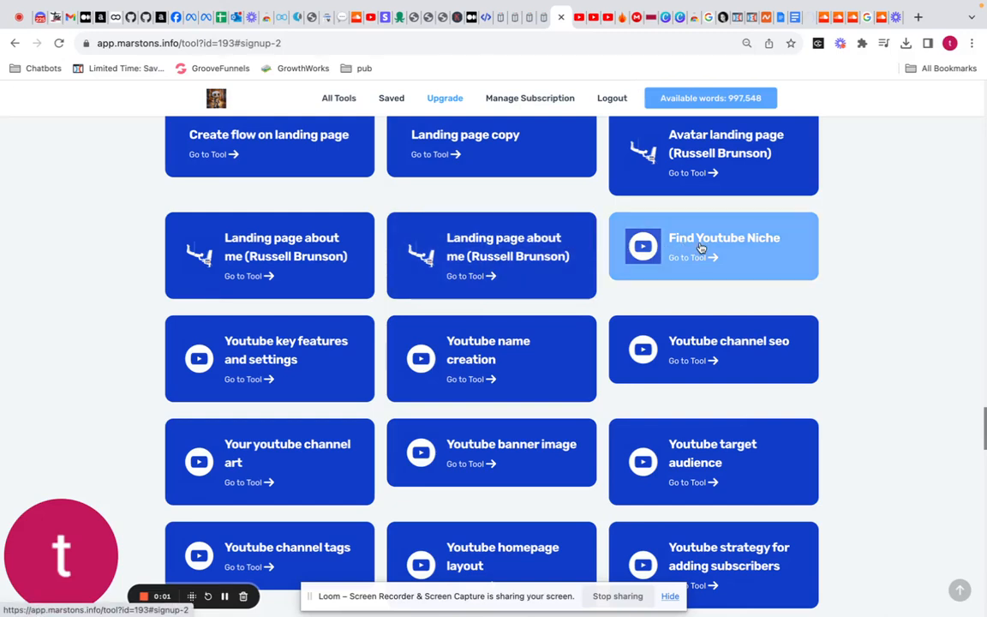
pyautogui.moveTo(781, 252)
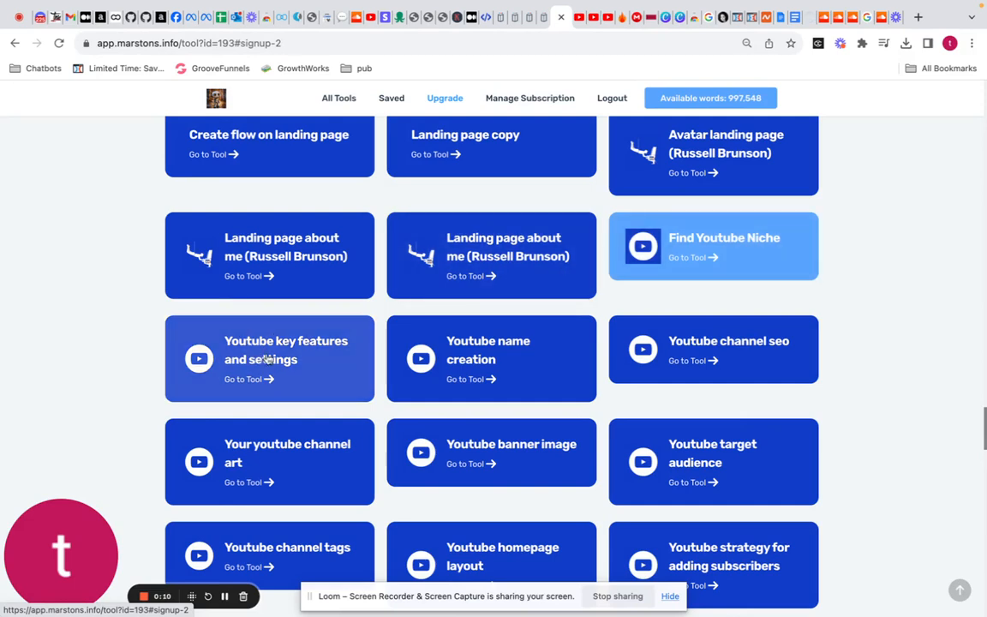
# Start the YouTube key features and settings tool with 'Affiliate marketing' as the niche.
pyautogui.scroll(-3)
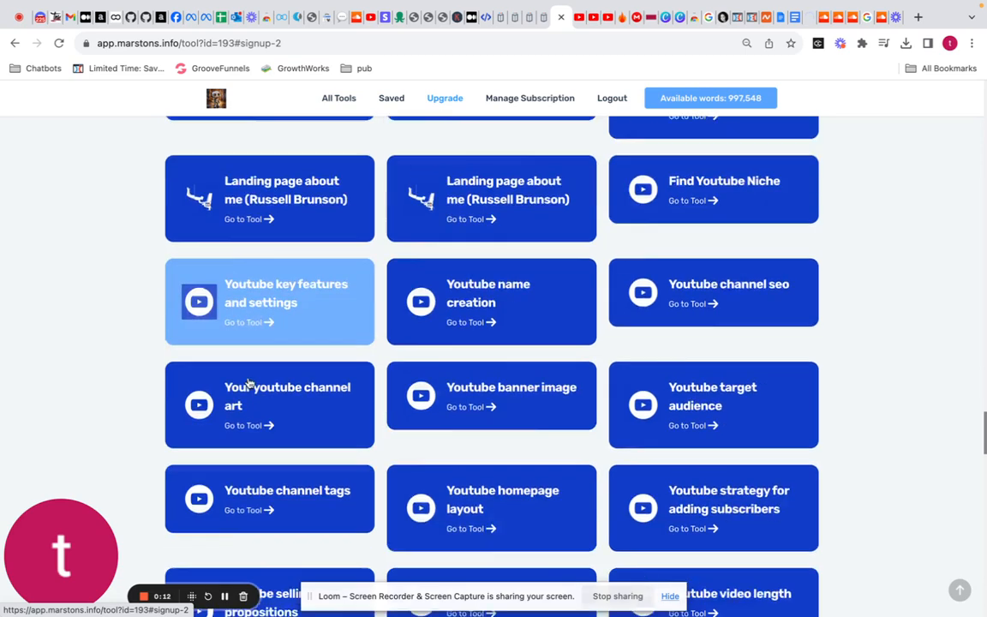
pyautogui.click(269, 301)
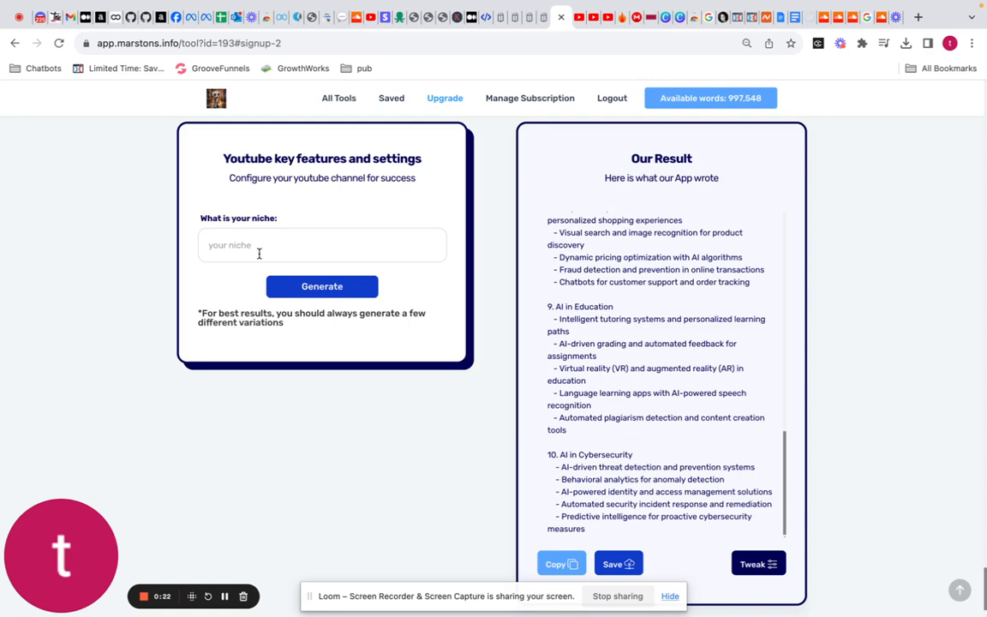
pyautogui.write('Affiliate marketing')
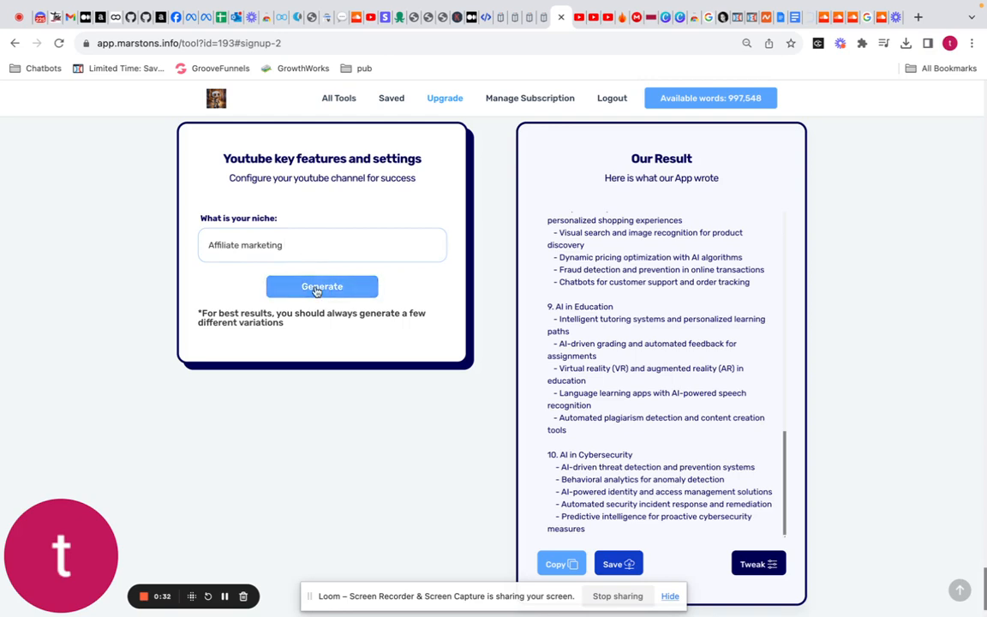
pyautogui.click(322, 286)
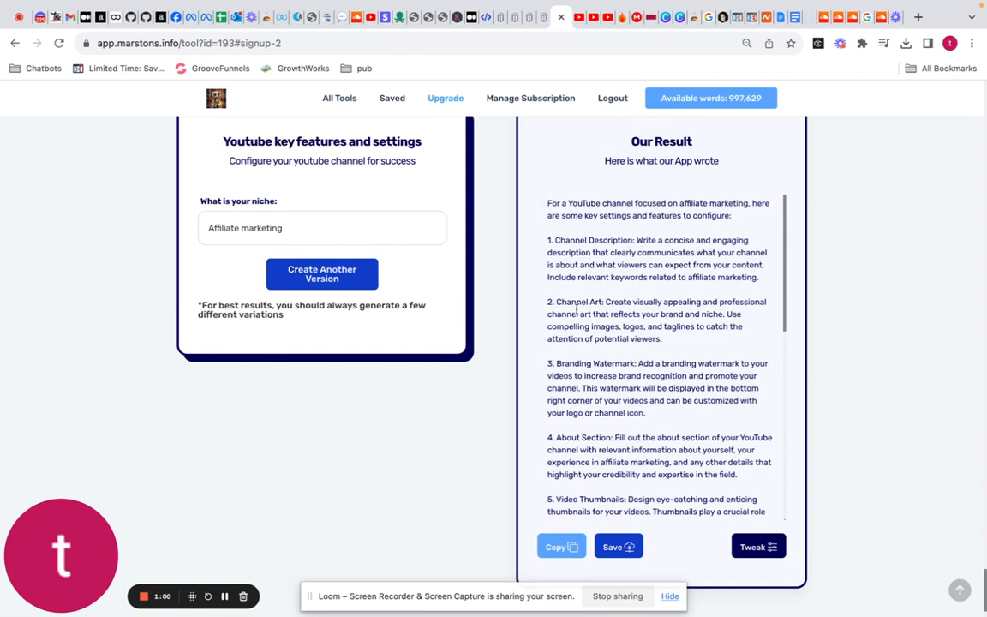
pyautogui.scroll(-3)
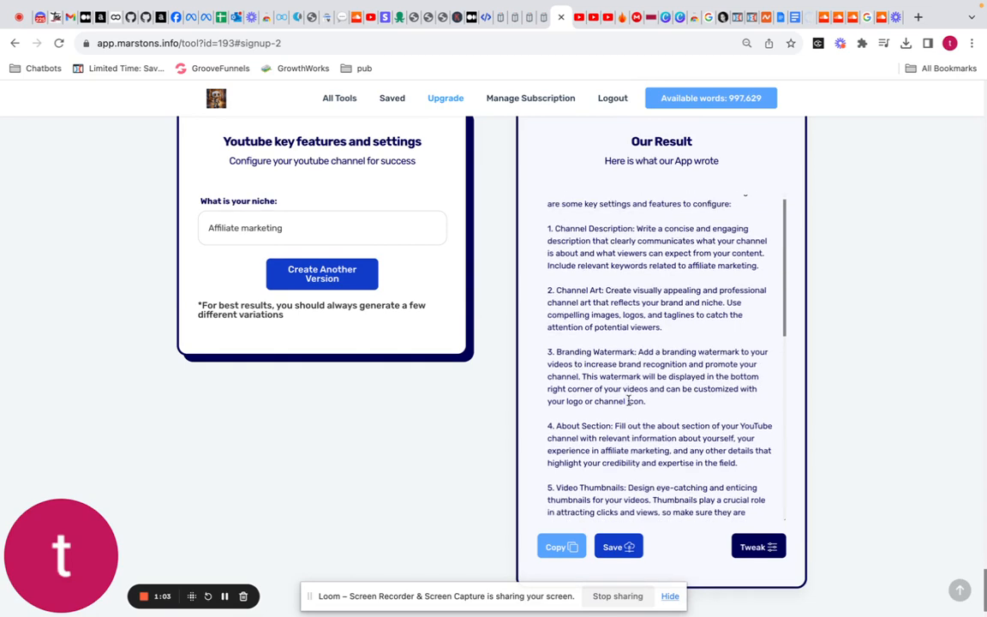
pyautogui.scroll(-3)
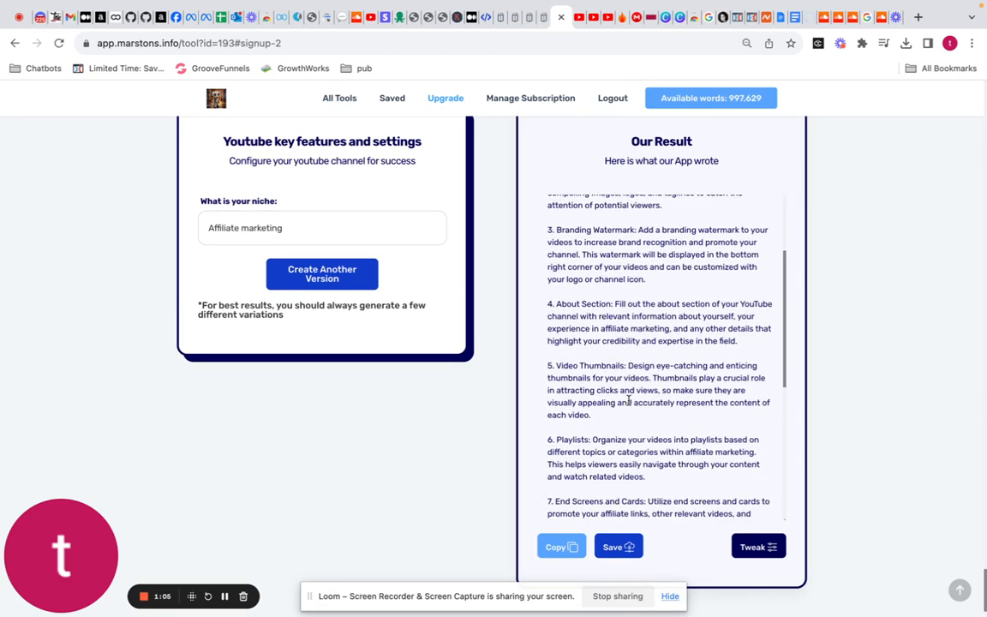
pyautogui.scroll(-3)
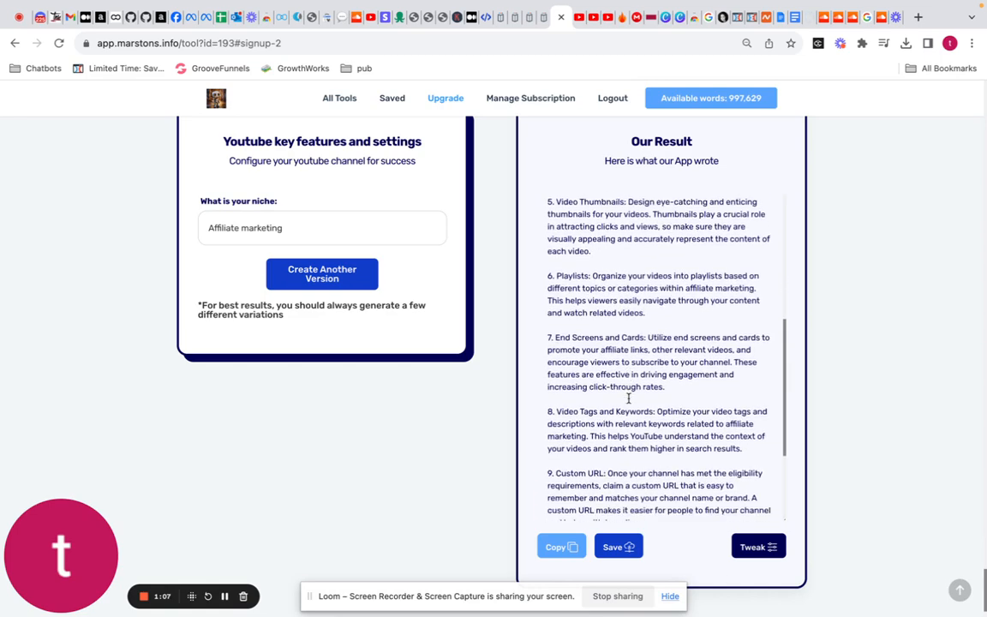
pyautogui.scroll(-3)
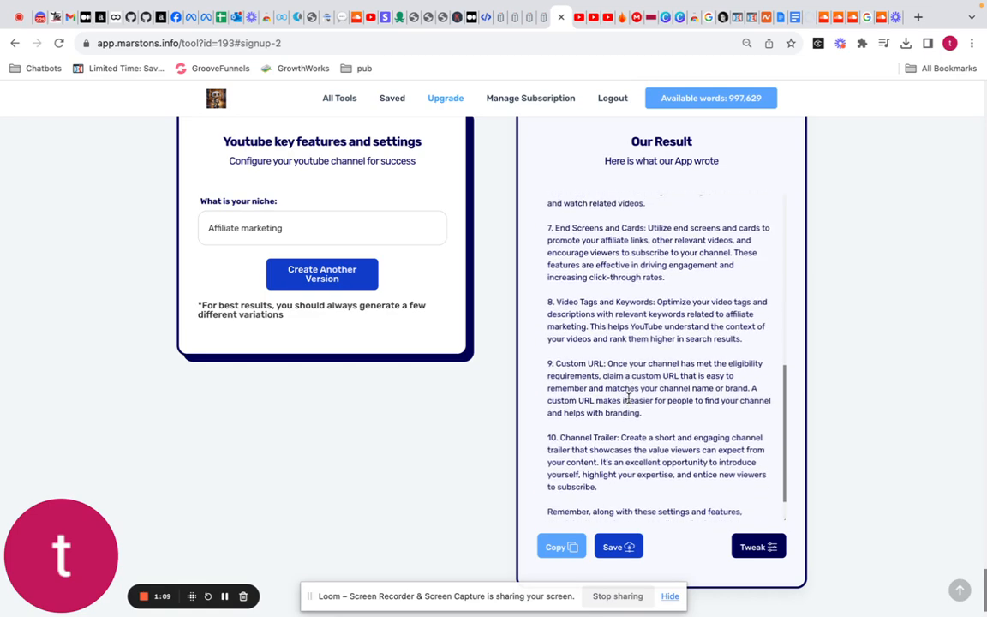
pyautogui.scroll(-3)
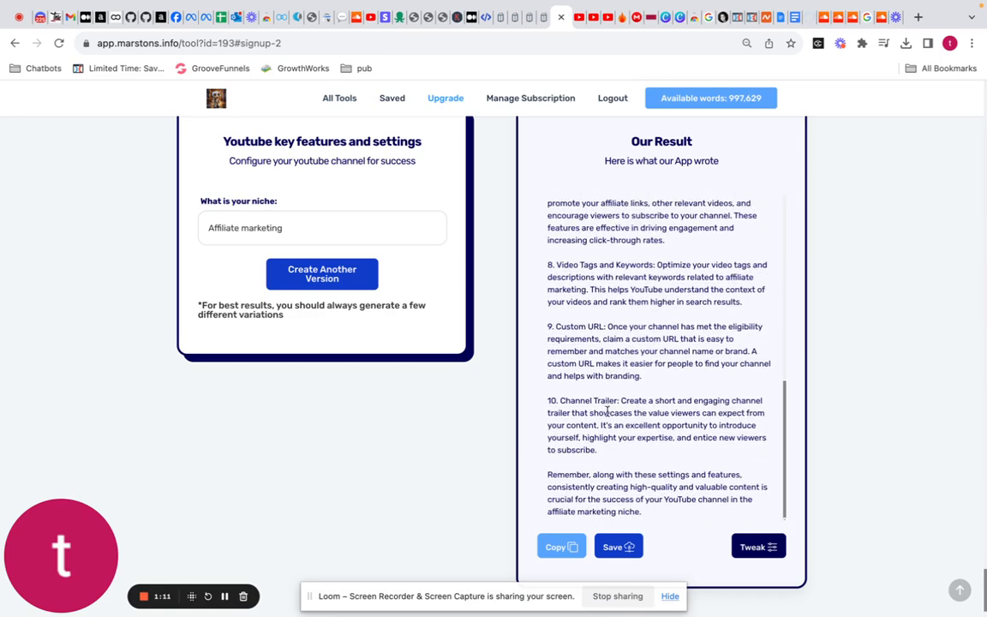